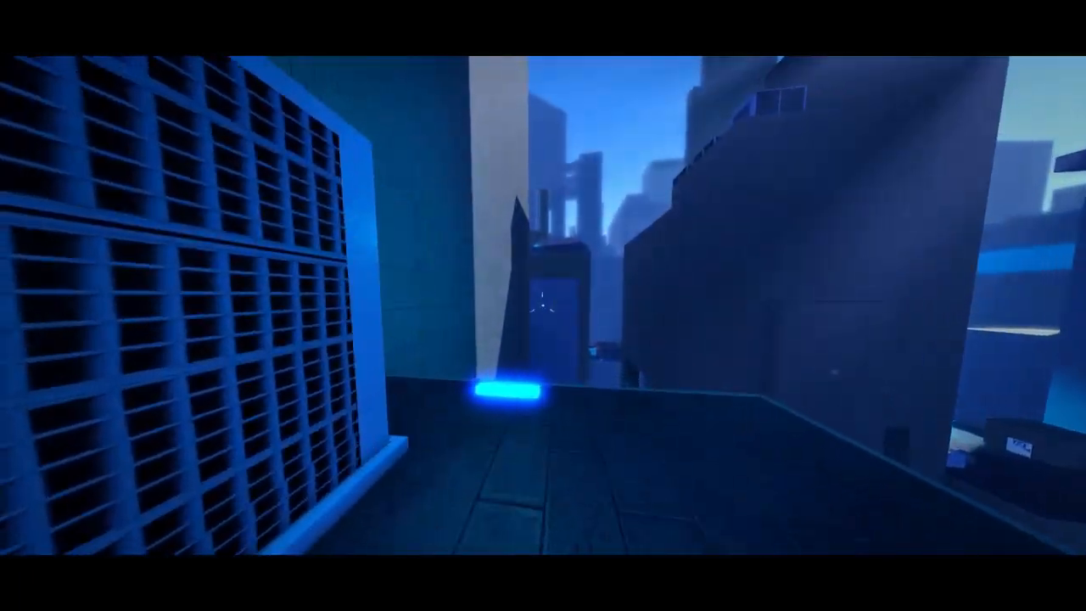
{"action": "mouse_move", "coordinate": [543, 306]}
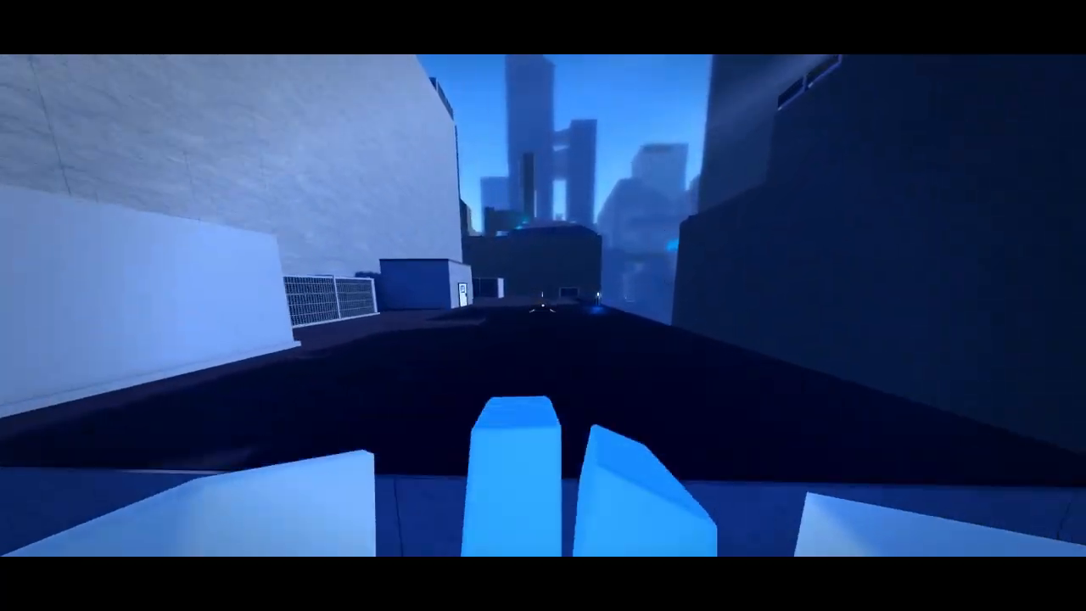